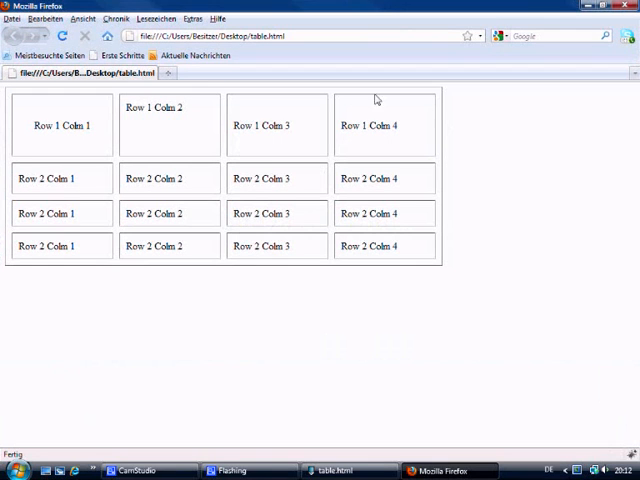
mouse_move(32, 126)
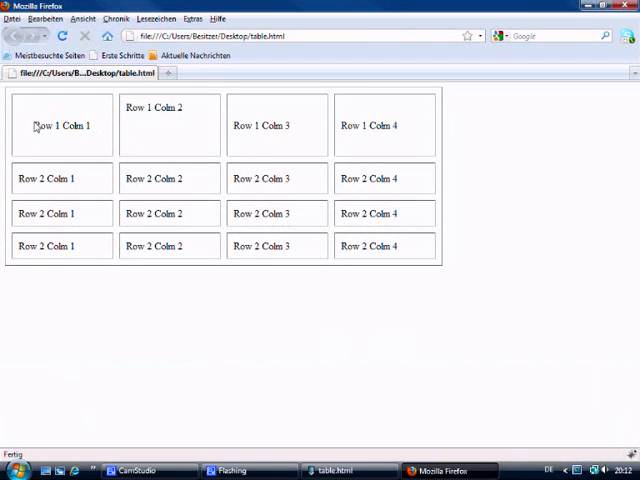
mouse_move(400, 132)
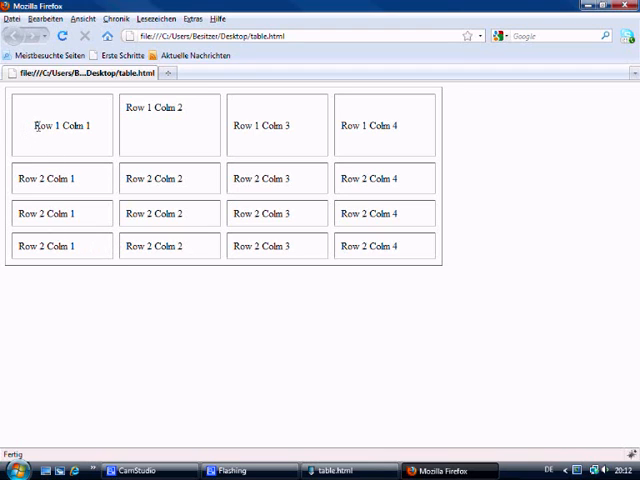
mouse_move(62, 114)
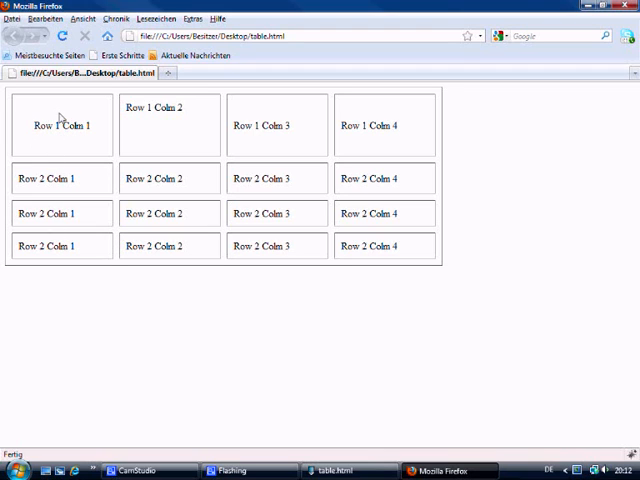
mouse_move(92, 132)
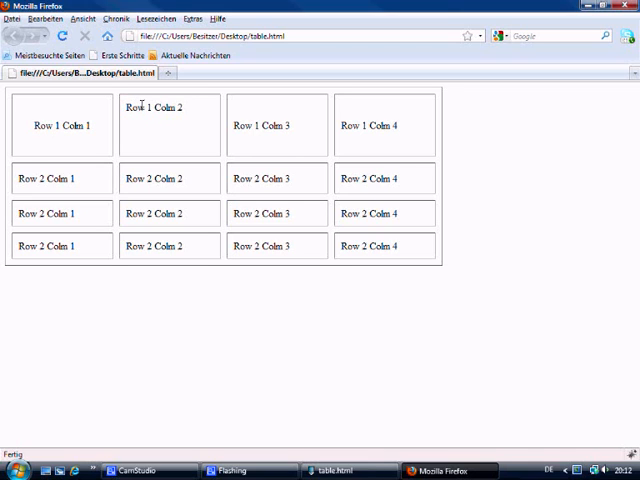
mouse_move(148, 122)
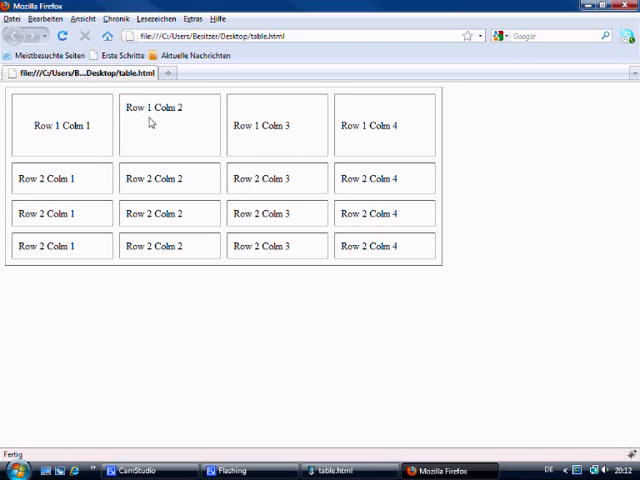
mouse_move(152, 158)
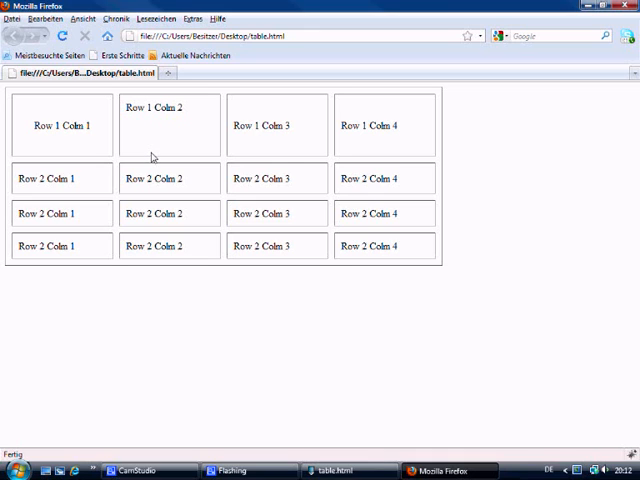
mouse_move(72, 128)
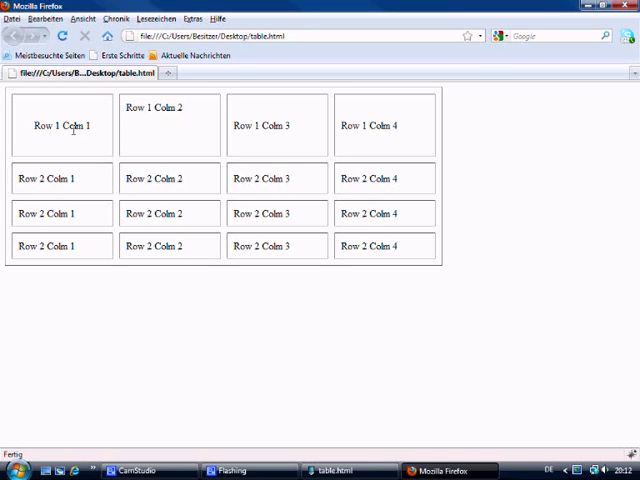
mouse_move(24, 178)
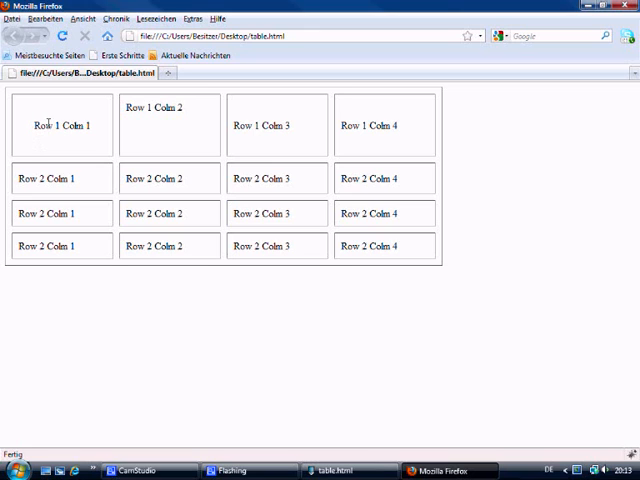
mouse_move(76, 126)
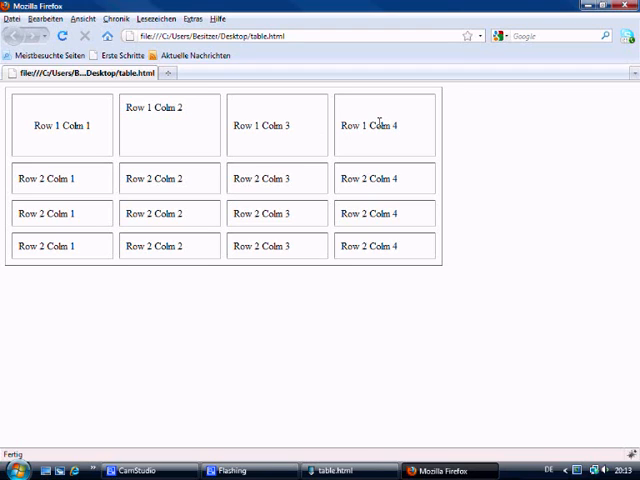
mouse_move(78, 148)
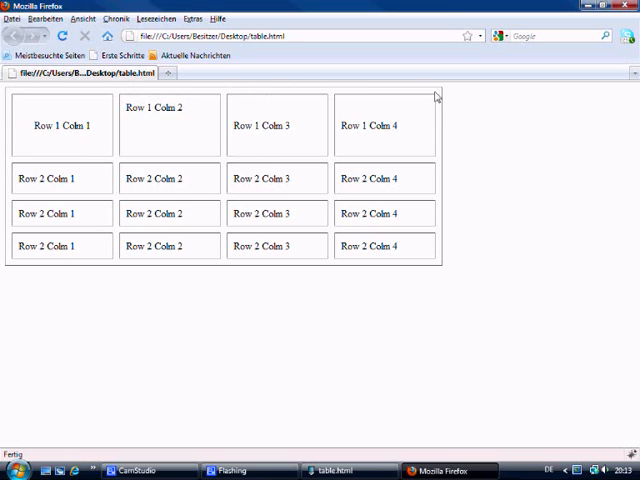
mouse_move(70, 268)
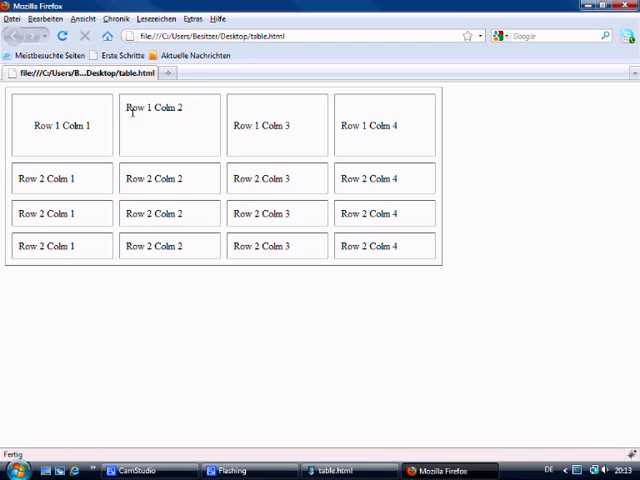
mouse_move(188, 126)
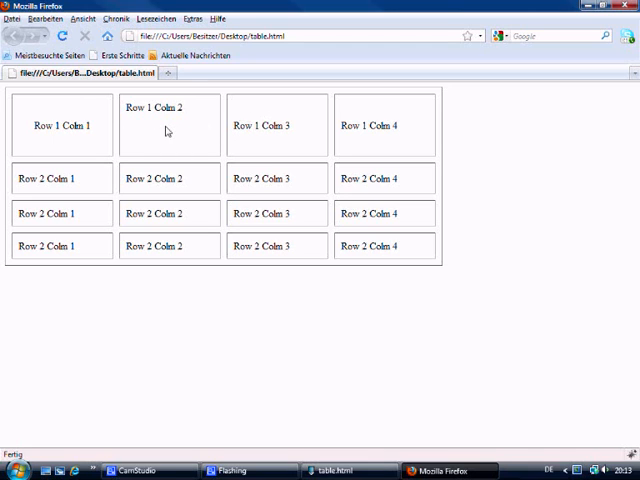
mouse_move(204, 108)
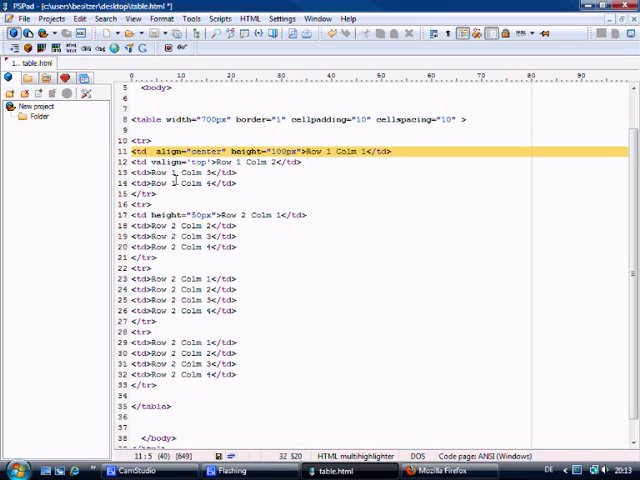
Add width="50px" to the first <td> of the table's first row in table.html.
text(width=")
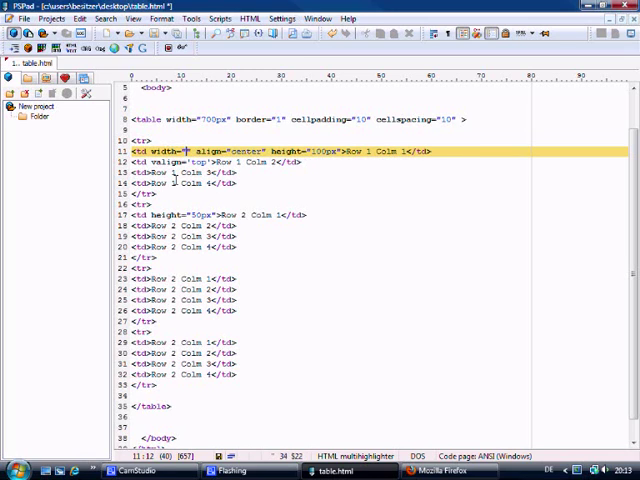
text(50px)
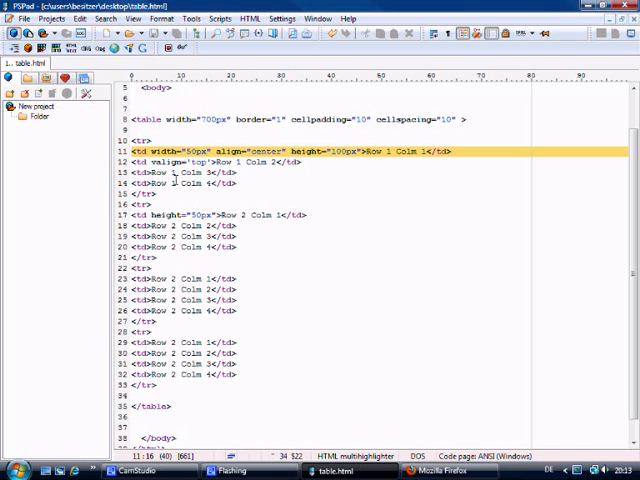
click(436, 472)
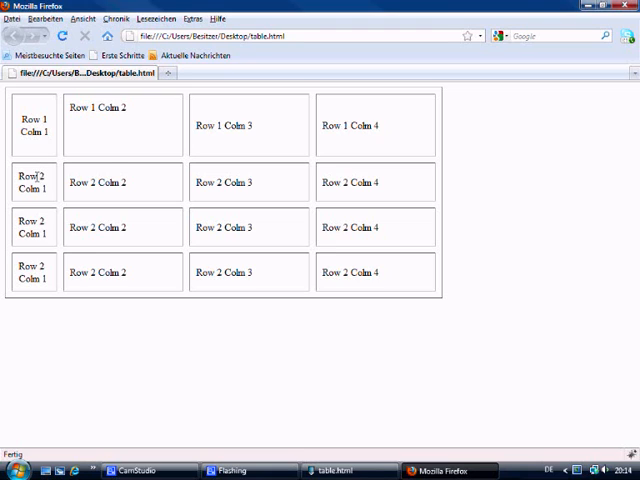
mouse_move(38, 218)
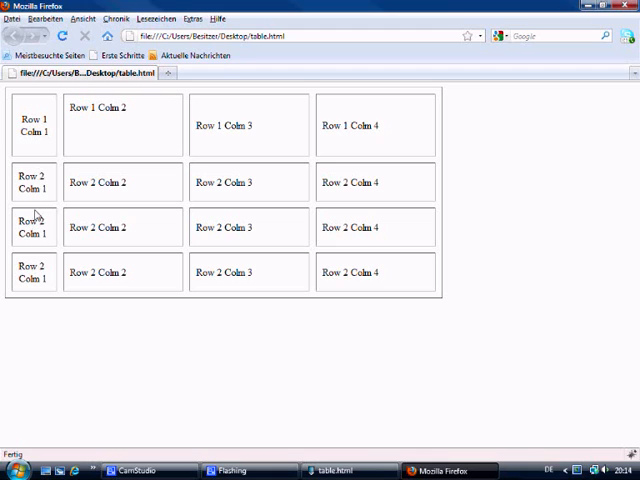
mouse_move(104, 136)
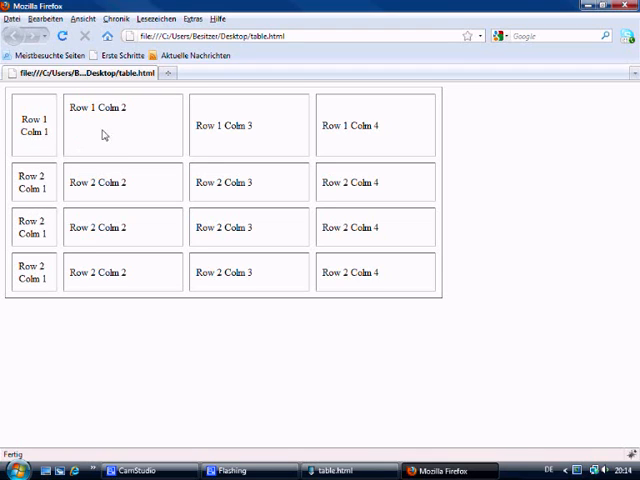
mouse_move(128, 132)
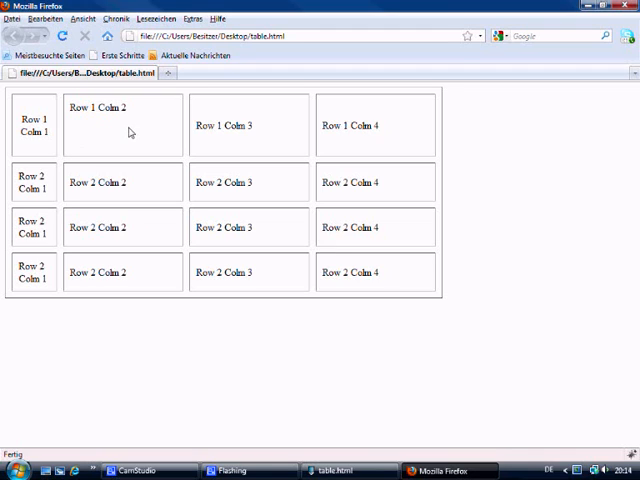
mouse_move(204, 136)
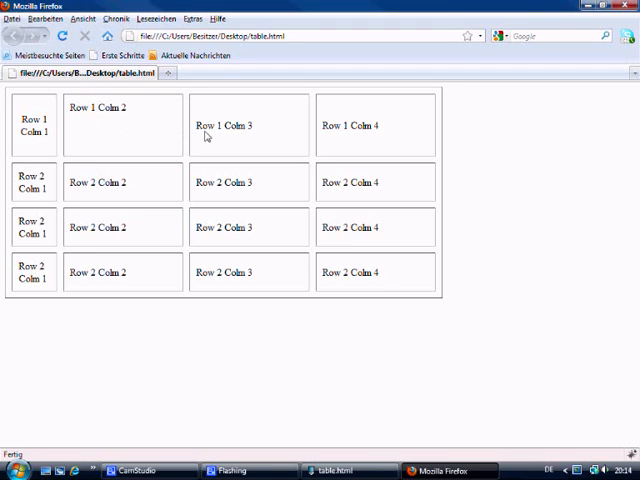
mouse_move(118, 140)
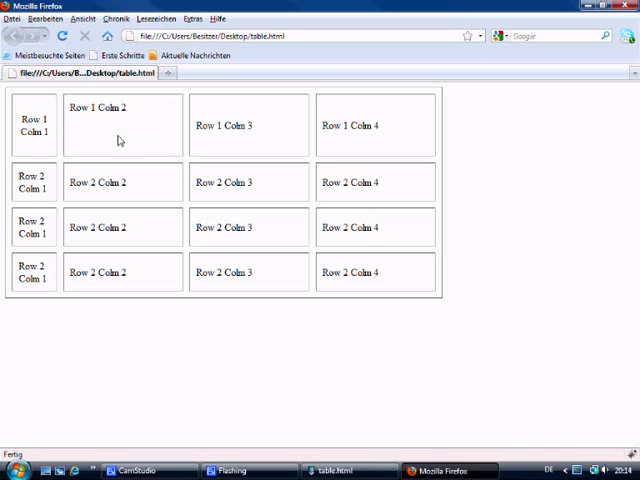
mouse_move(386, 386)
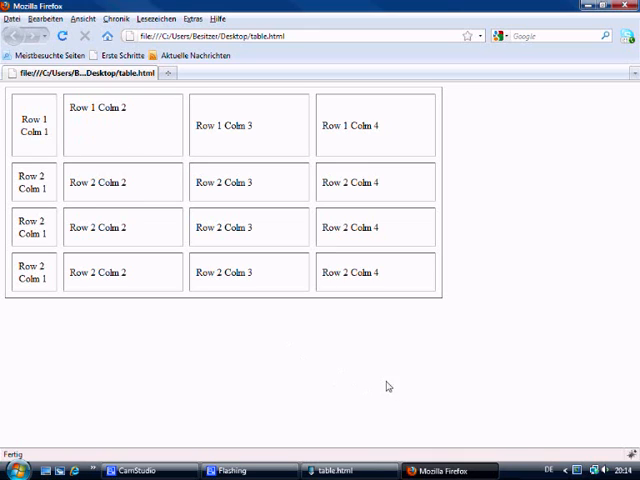
mouse_move(308, 344)
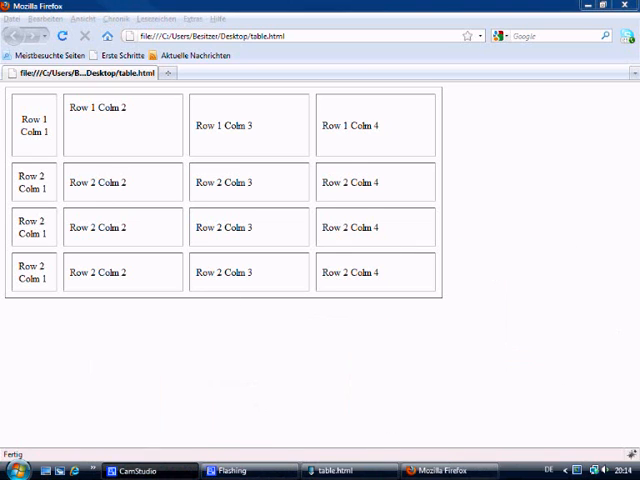
mouse_move(324, 274)
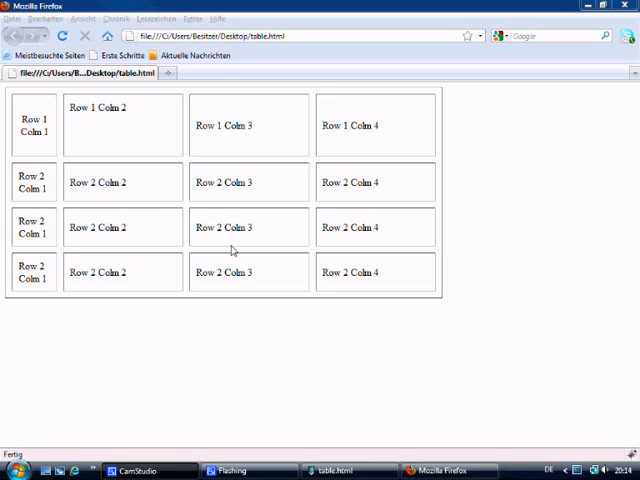
mouse_move(232, 272)
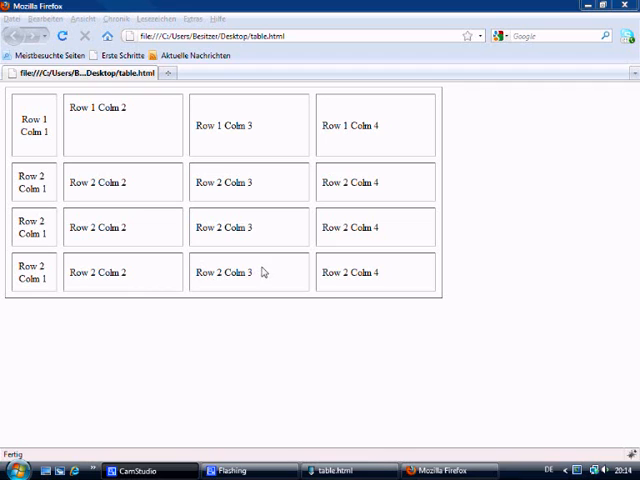
mouse_move(196, 278)
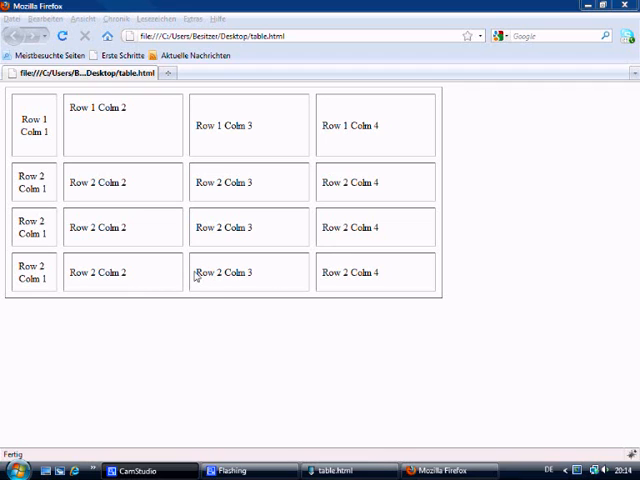
mouse_move(100, 268)
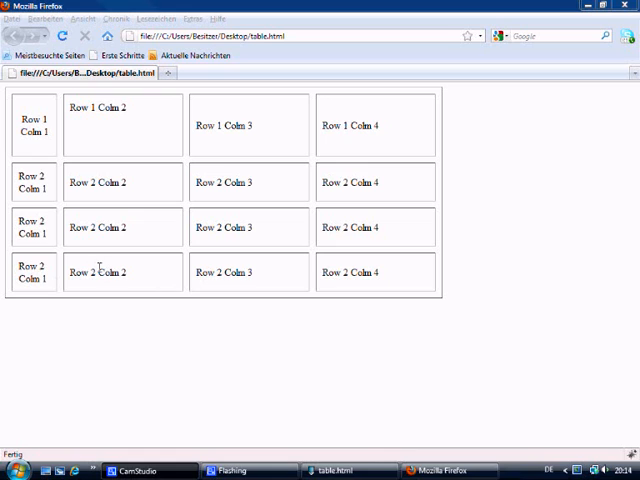
Select text in the last row's cells of the reloaded table to check the narrow first column.
drag(200, 272, 376, 272)
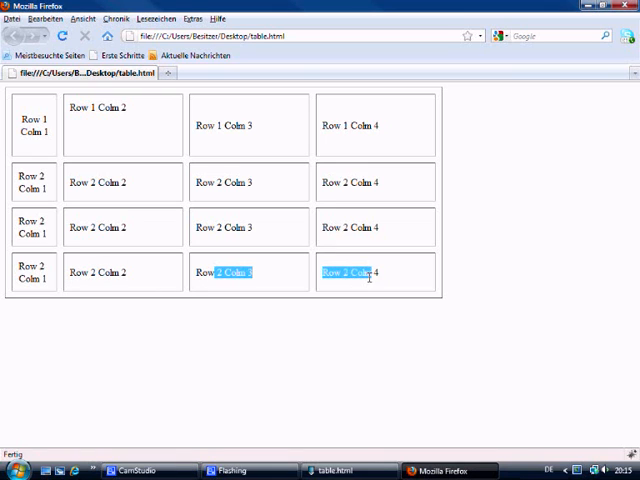
click(280, 276)
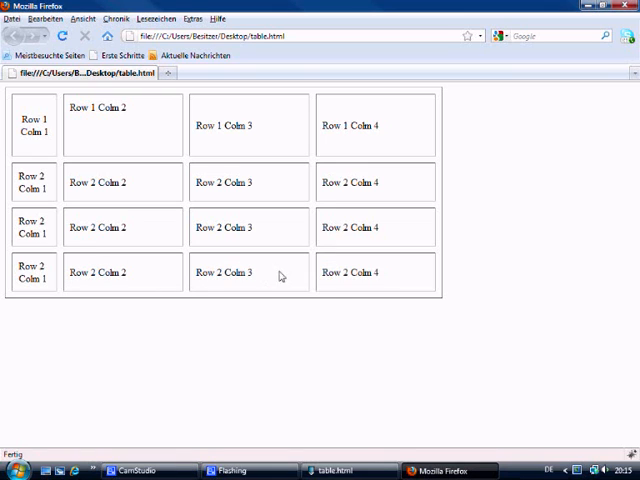
mouse_move(248, 276)
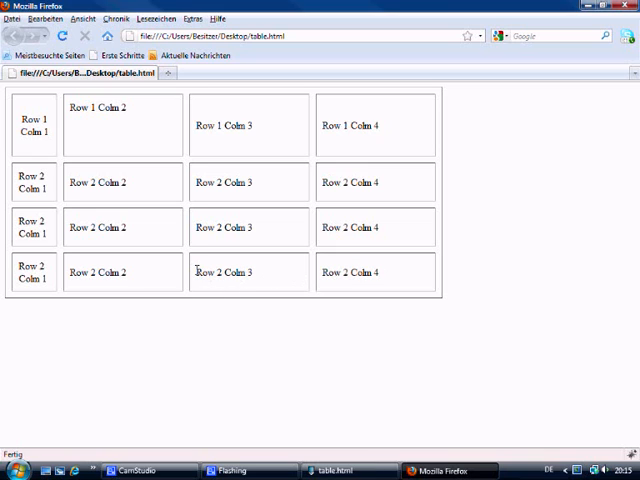
double_click(224, 272)
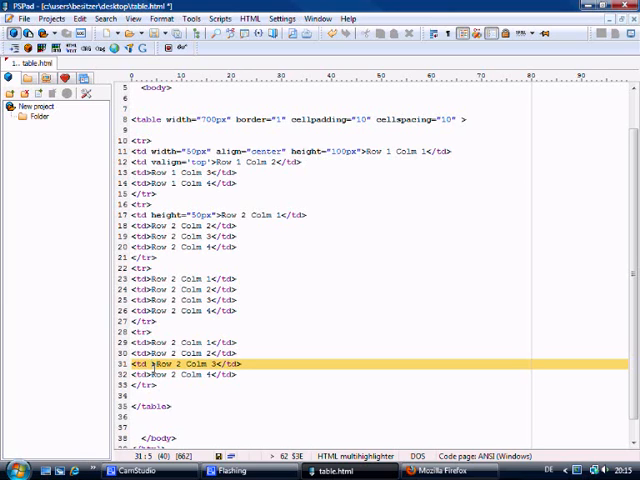
Begin writing a rowspan attribute in a <td> of the last row.
text(rows)
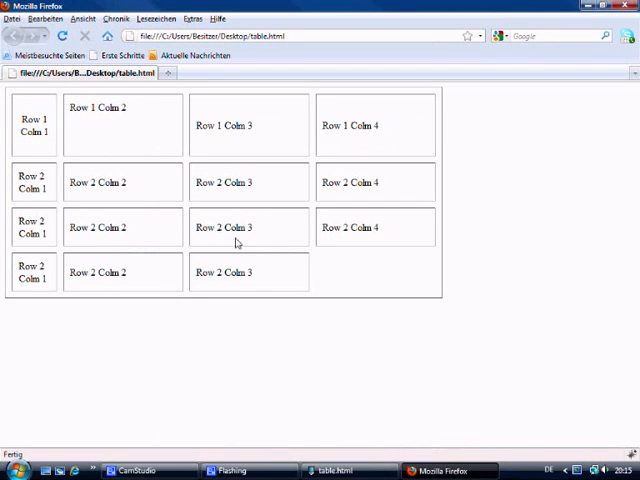
mouse_move(276, 396)
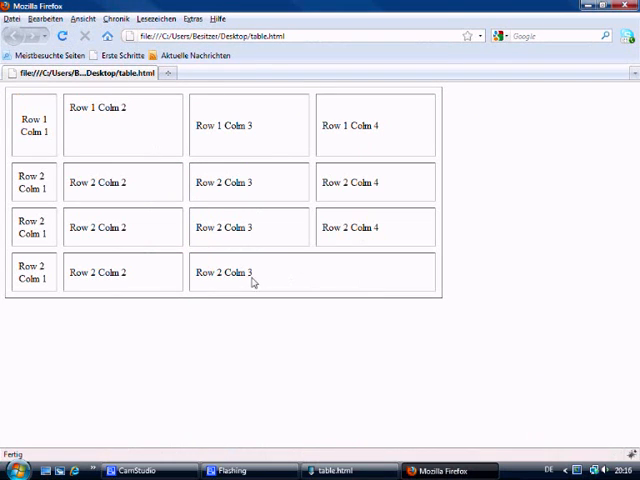
mouse_move(348, 180)
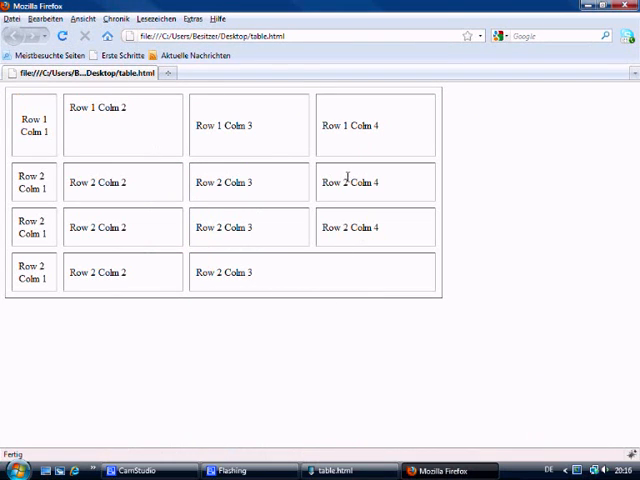
mouse_move(338, 182)
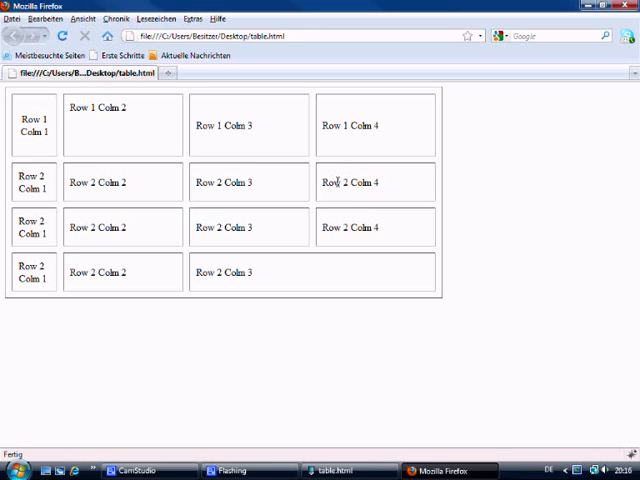
mouse_move(340, 194)
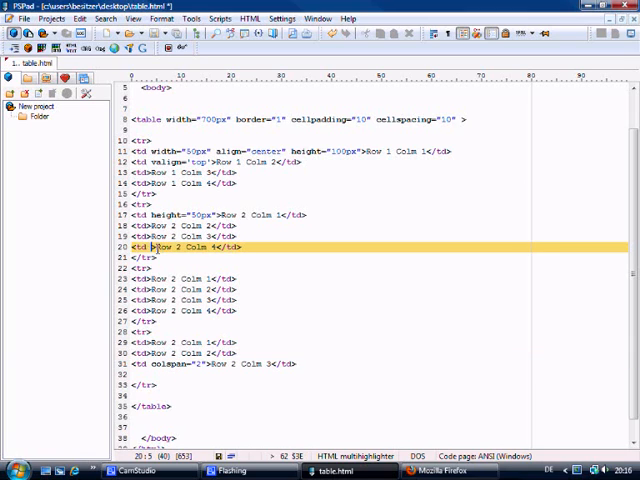
Give the Row 2 Colm 4 cell rowspan="2" and delete the redundant fourth cell in the next row.
text(rowspan=)
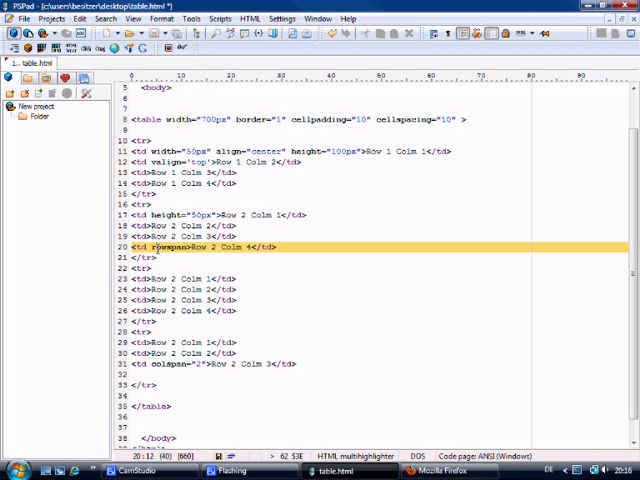
text(="2")
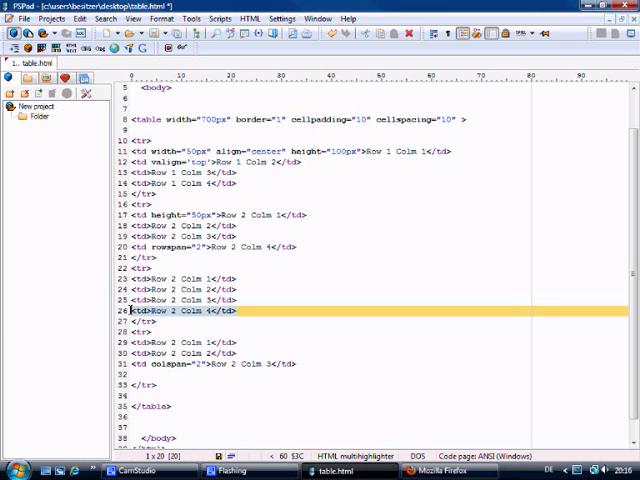
key(Delete)
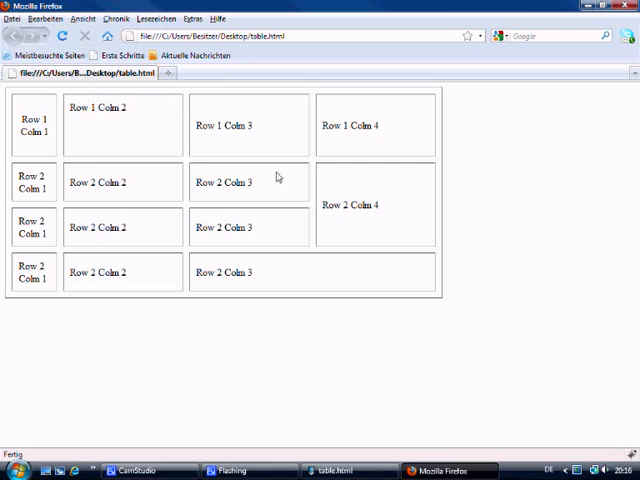
mouse_move(344, 188)
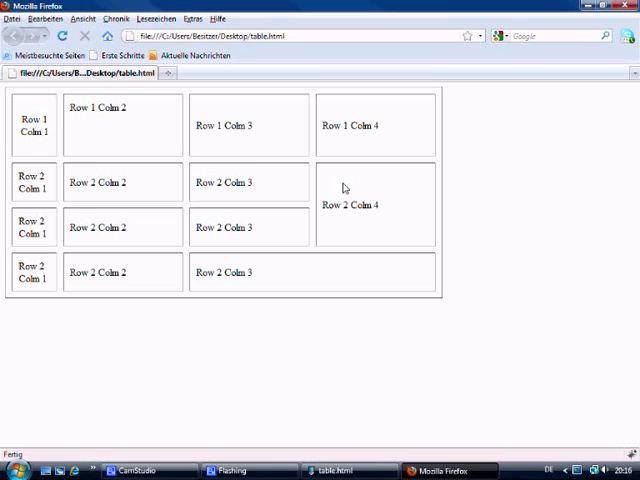
Highlight the text of the two-row Row 2 Colm 4 cell in the reloaded page.
double_click(332, 204)
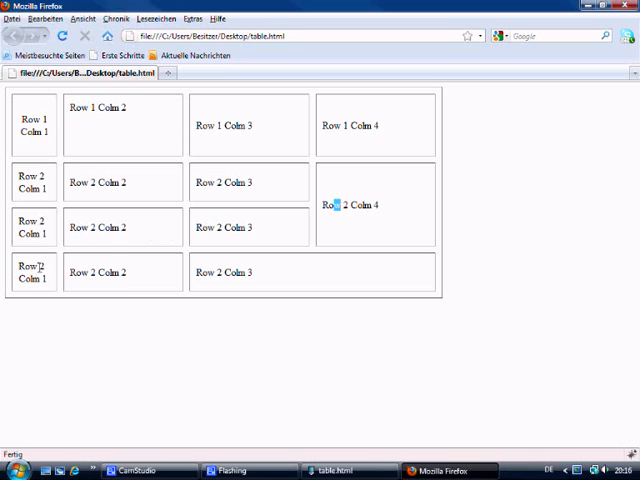
mouse_move(36, 224)
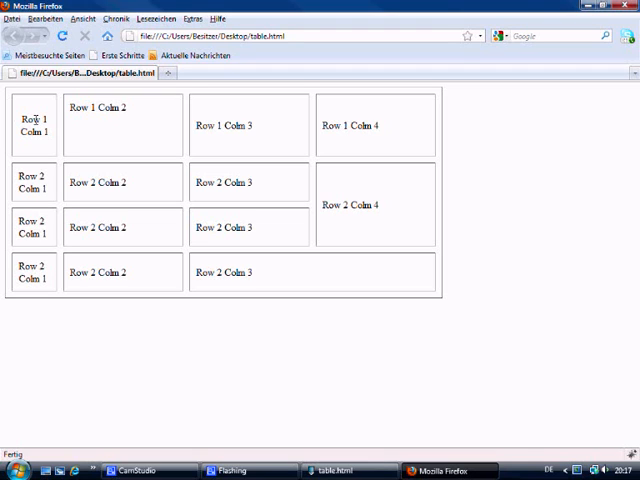
mouse_move(44, 184)
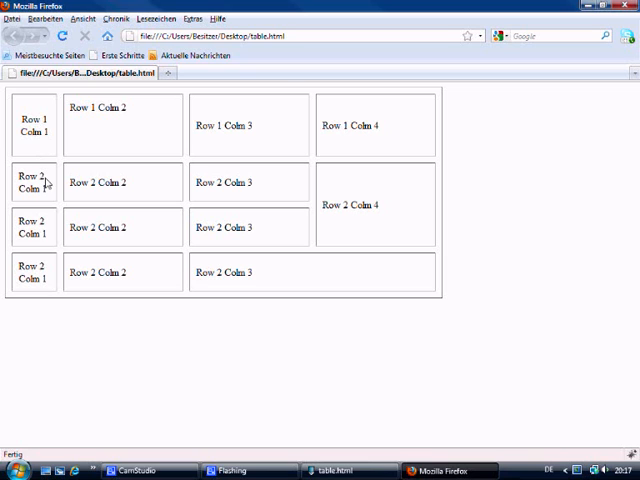
mouse_move(38, 272)
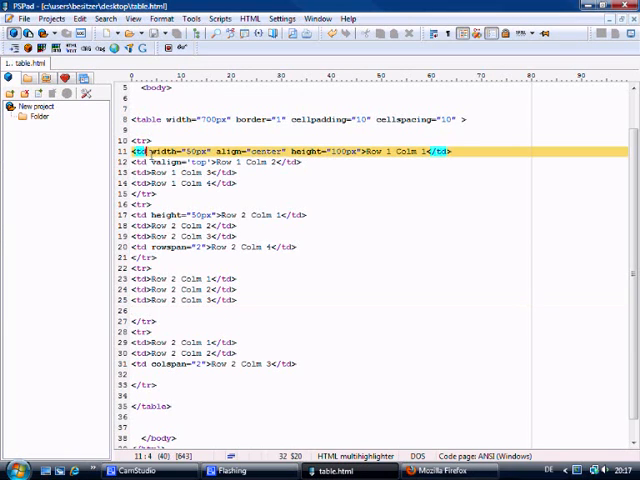
Give the Row 1 Colm 1 cell a rowspan covering all rows and remove the first cells of later rows.
text(rowspan=")
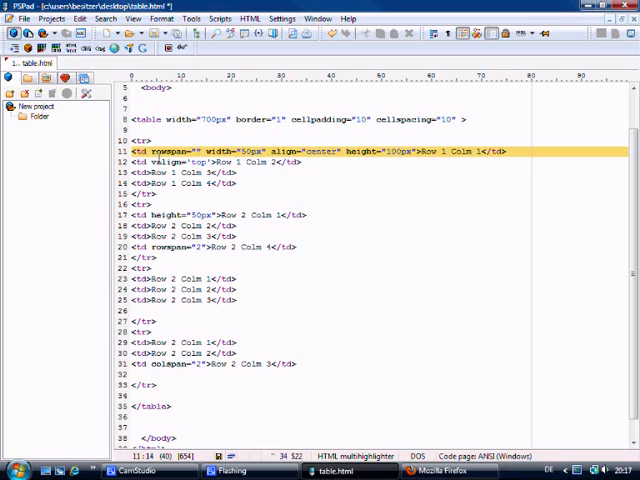
text(2)
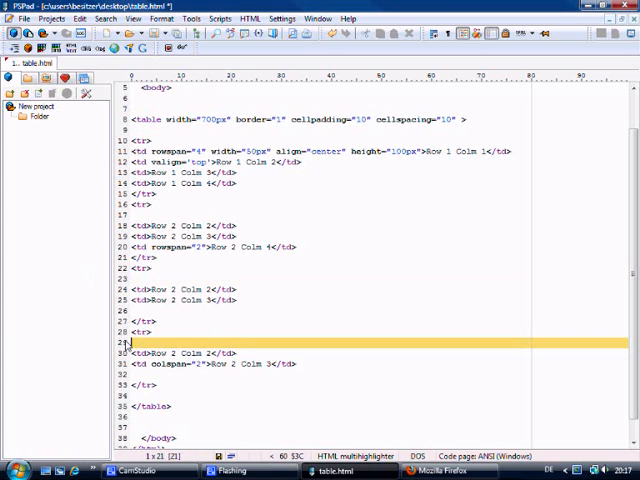
click(436, 468)
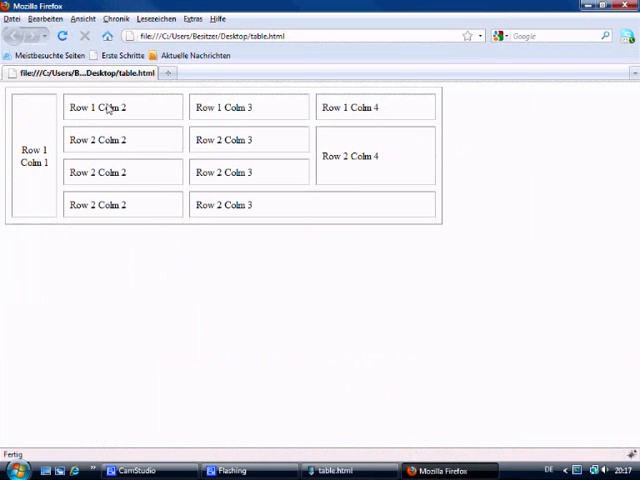
mouse_move(46, 162)
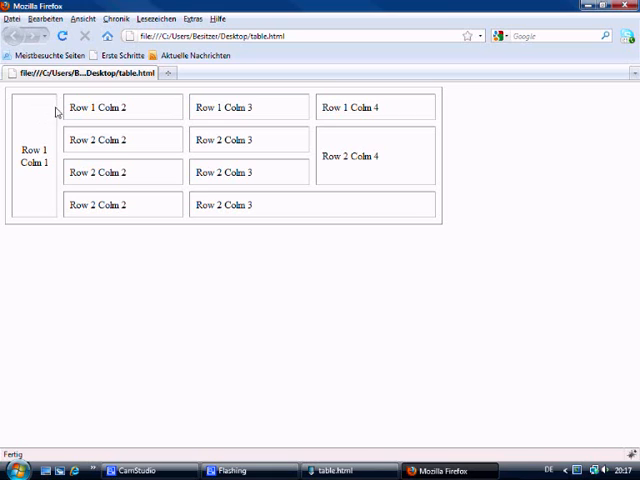
mouse_move(42, 116)
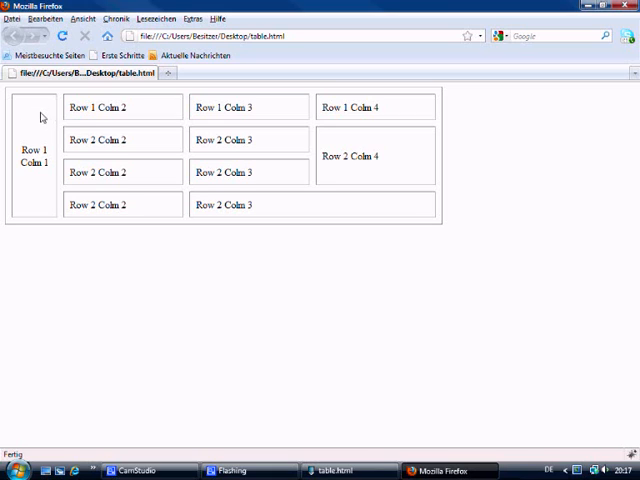
mouse_move(144, 104)
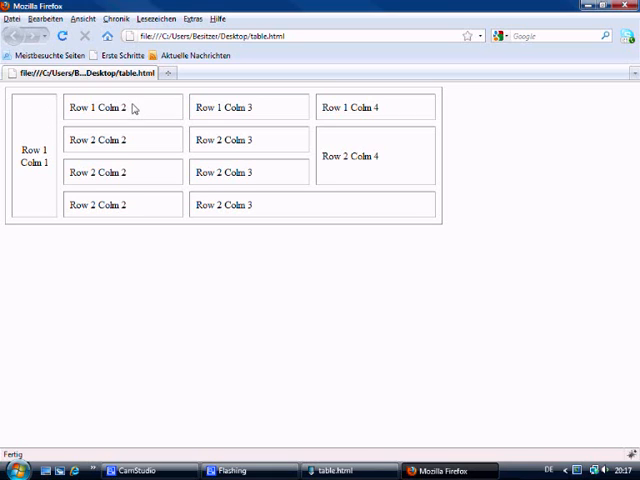
mouse_move(244, 204)
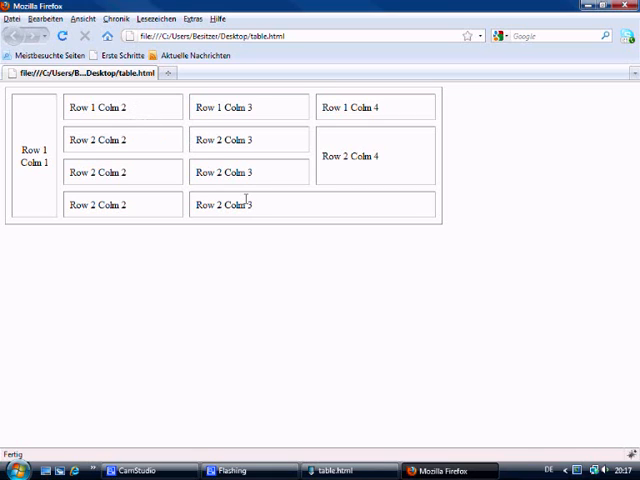
mouse_move(148, 158)
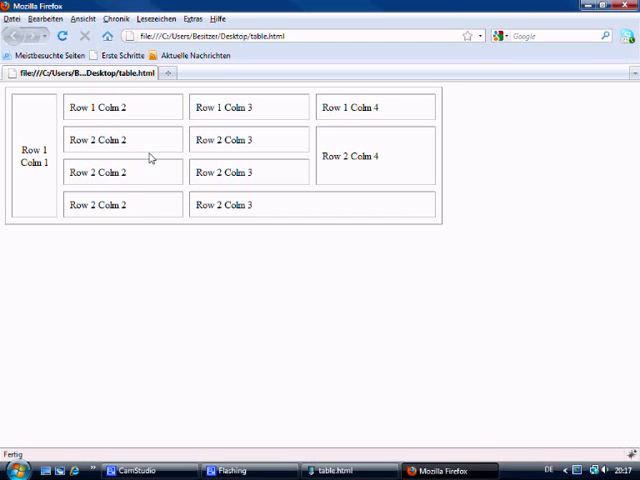
mouse_move(148, 158)
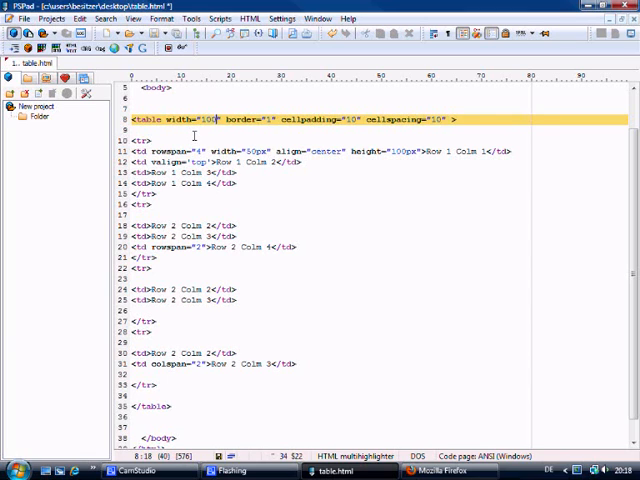
Set the table width to 100% and give the first cell and Colm 2 cells percentage widths.
text(%)
click(320, 150)
text(2)
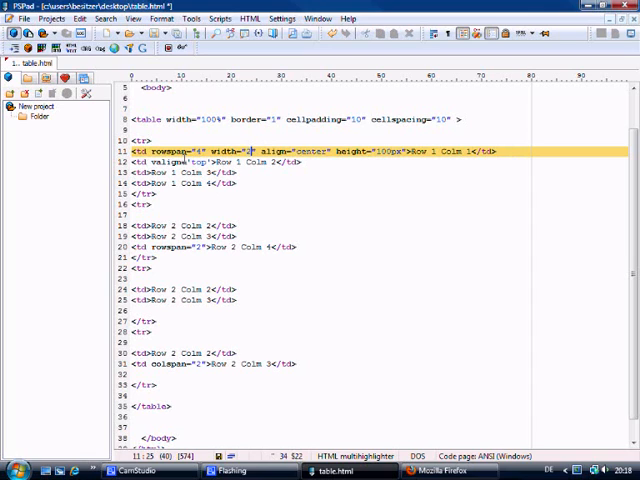
text(5%)
click(184, 226)
text( width="" )
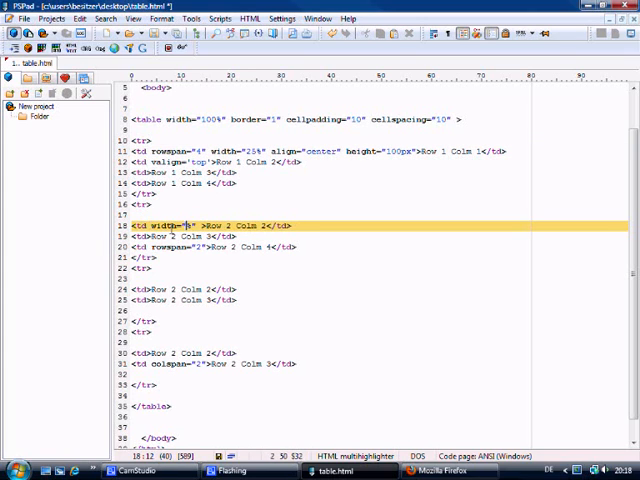
text(0%)
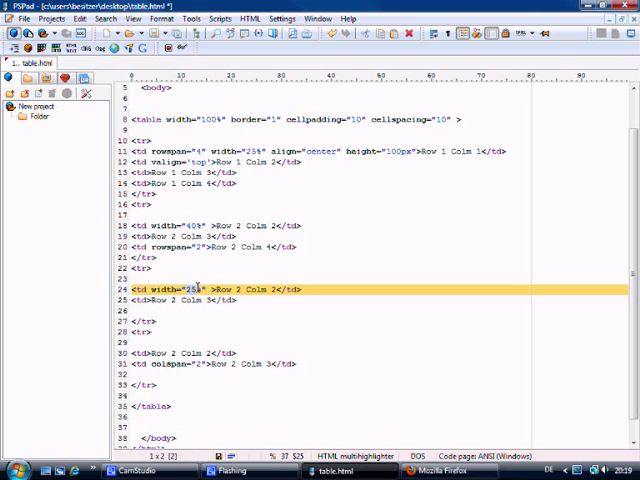
text(10)
click(214, 352)
text( width="25%" )
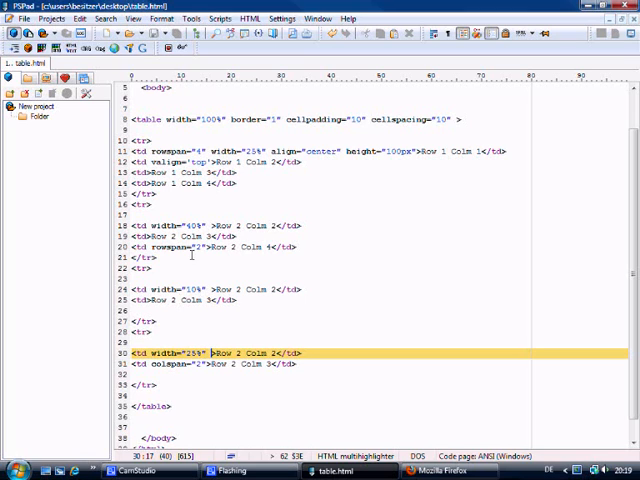
mouse_move(280, 304)
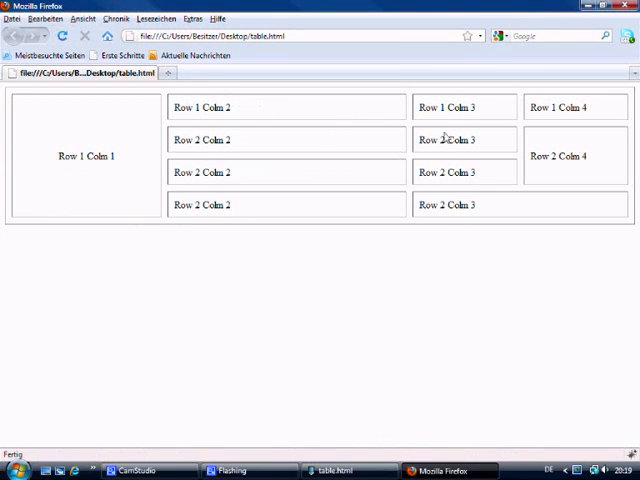
mouse_move(100, 148)
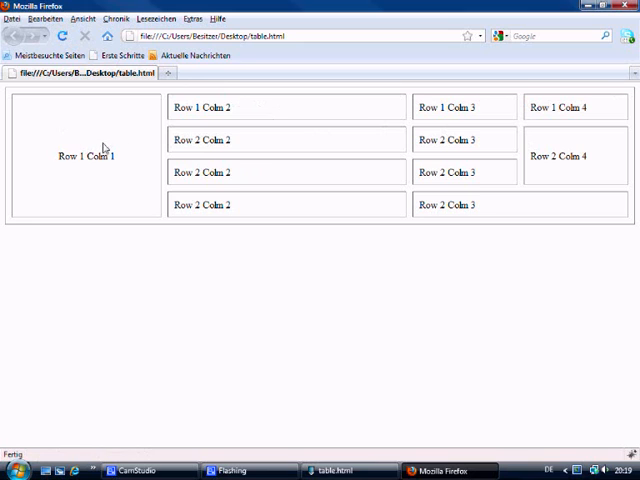
mouse_move(464, 118)
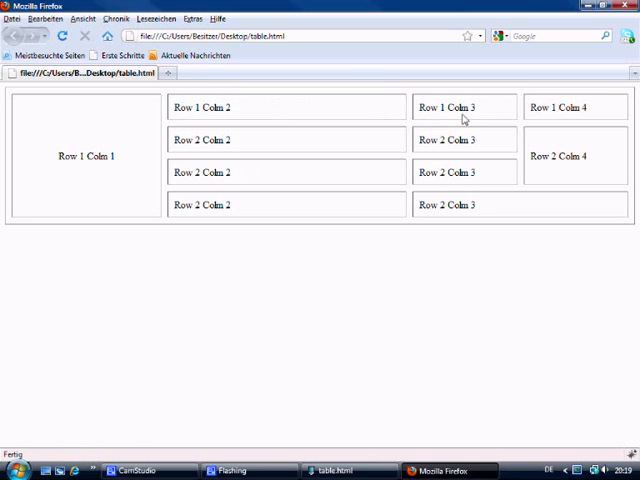
mouse_move(574, 122)
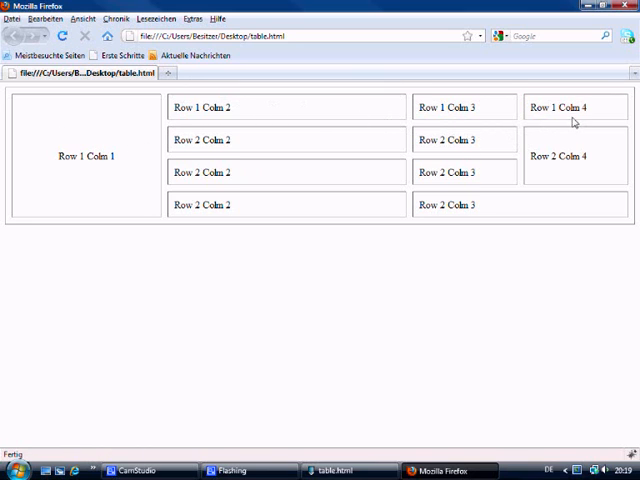
mouse_move(318, 120)
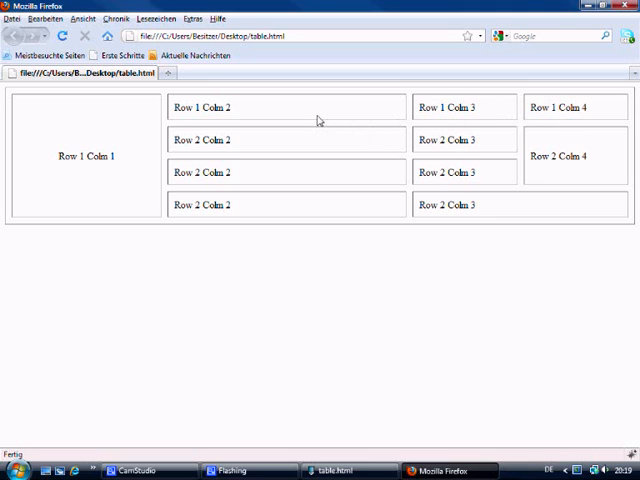
mouse_move(324, 140)
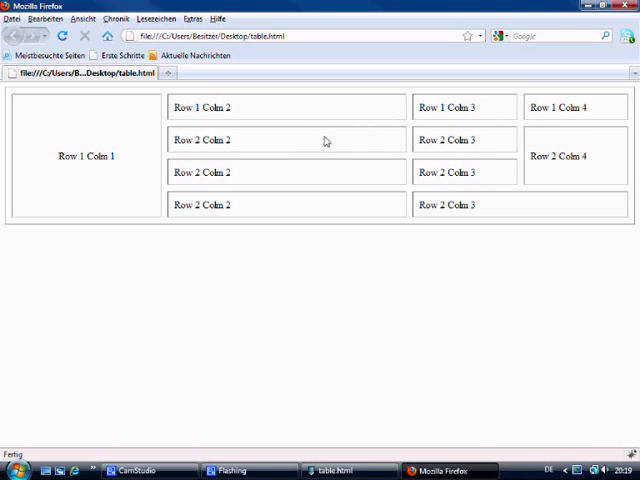